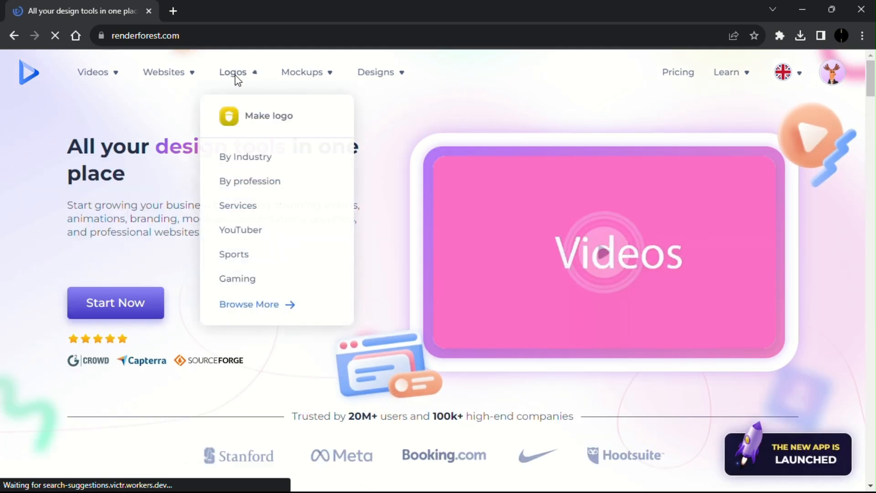
pyautogui.moveTo(240, 230)
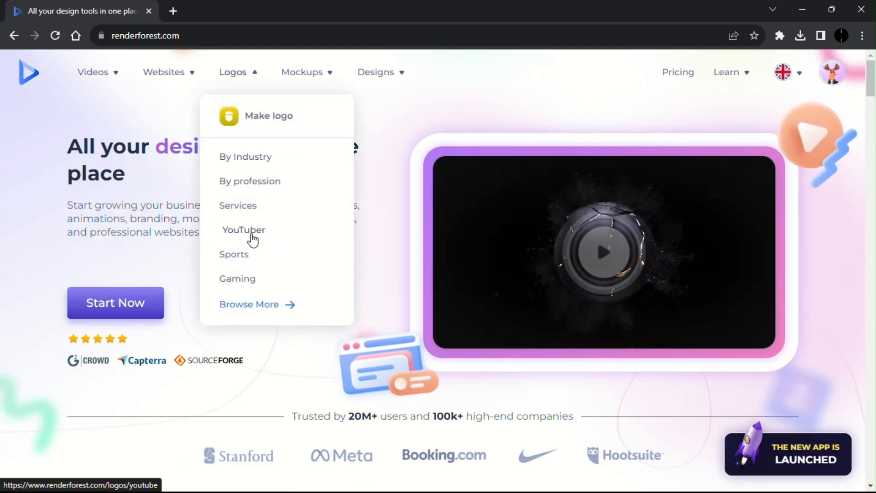
# - Go to the YouTuber logo designs page from the Logos menu
pyautogui.click(243, 230)
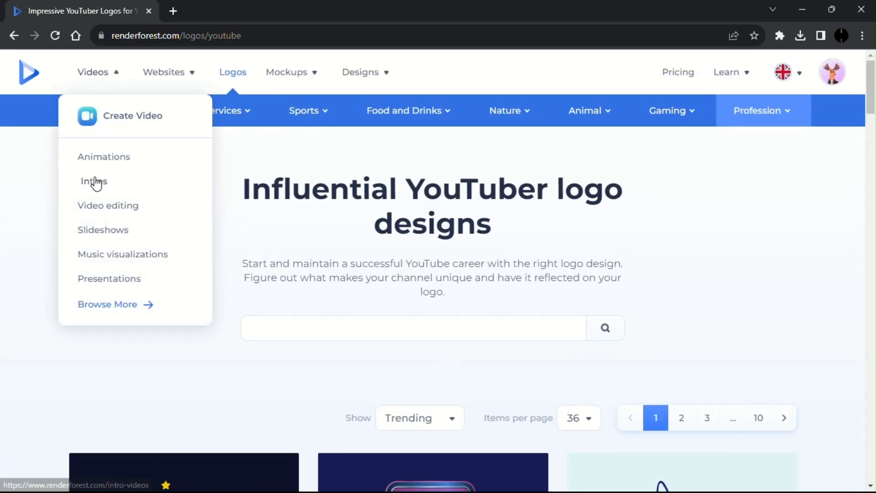
# - Create a new project from the Abstract 3D Logo Reveal intro template
pyautogui.click(93, 180)
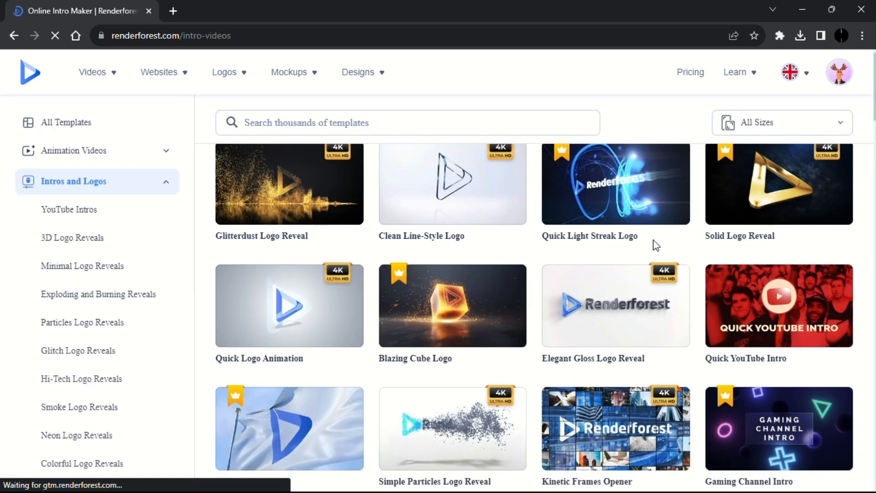
pyautogui.scroll(-3)
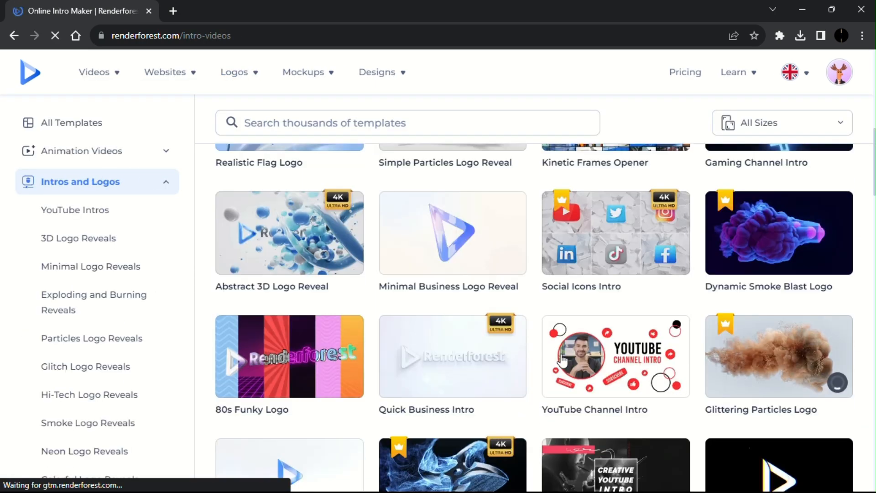
pyautogui.moveTo(382, 354)
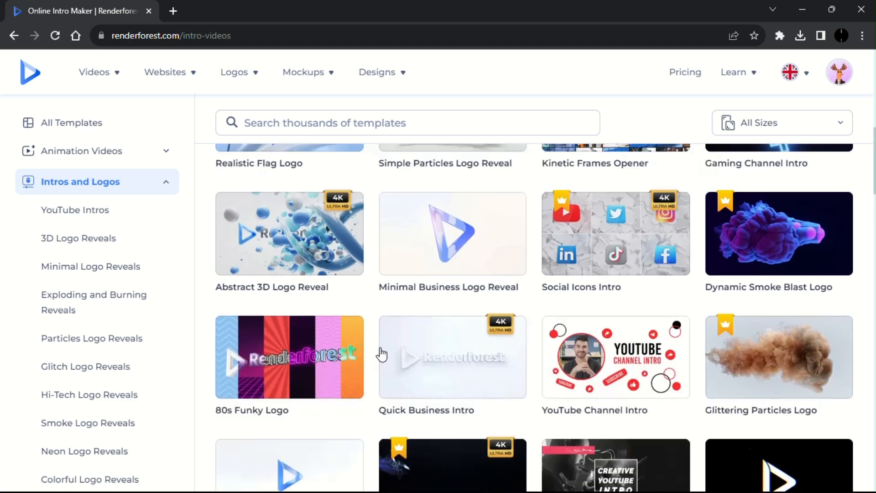
pyautogui.click(289, 233)
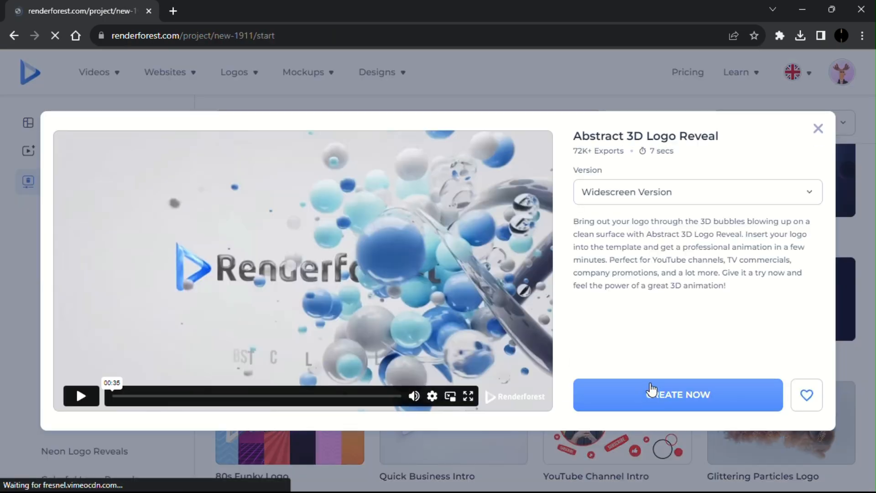
pyautogui.click(676, 394)
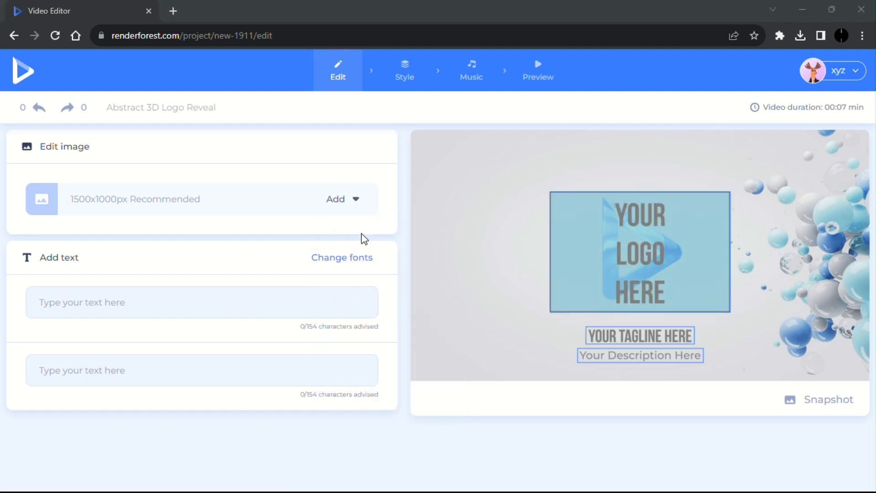
# - Upload the avatar as the logo, enter 'Like, Comment & Subscribe', and continue to Preview
pyautogui.click(335, 199)
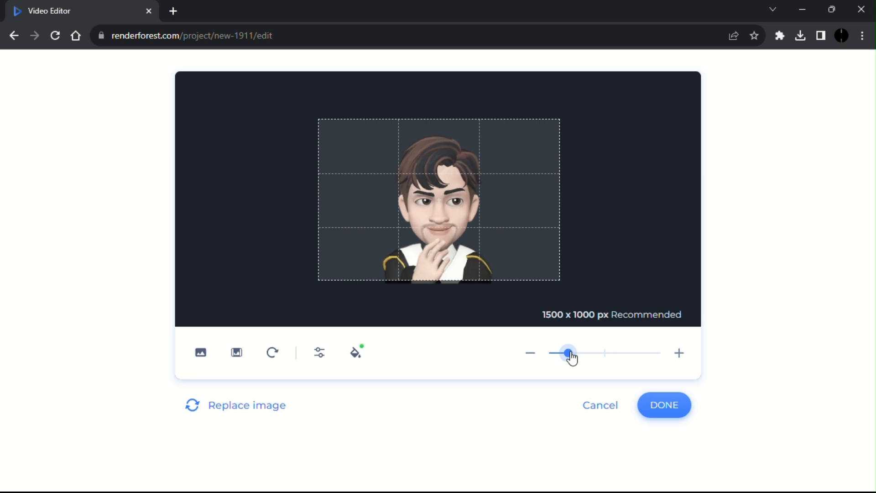
pyautogui.click(664, 404)
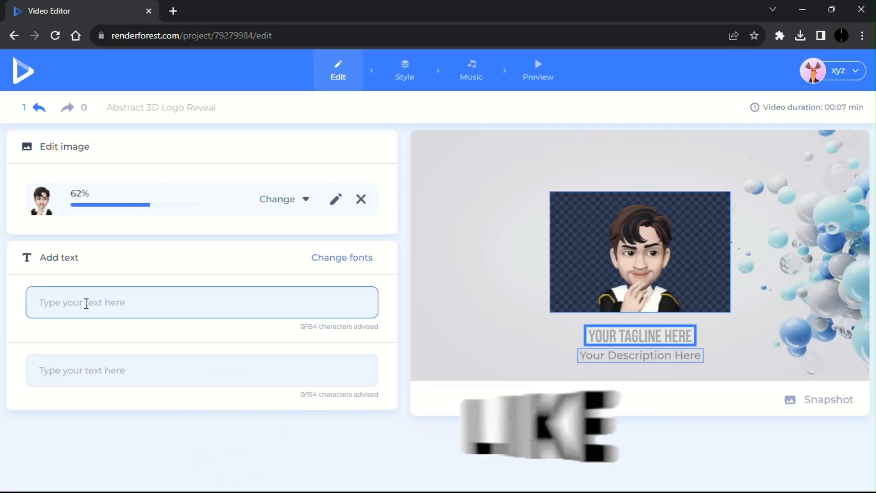
pyautogui.write('Like, Comment')
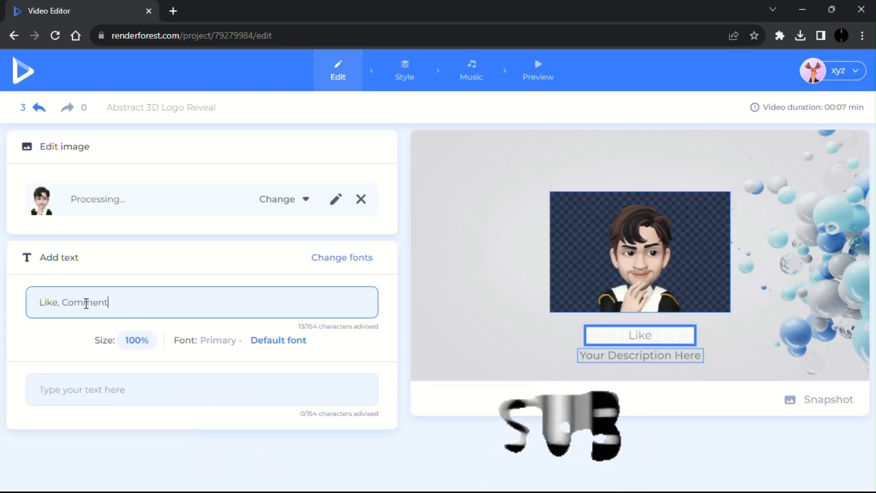
pyautogui.write('& Subscribe')
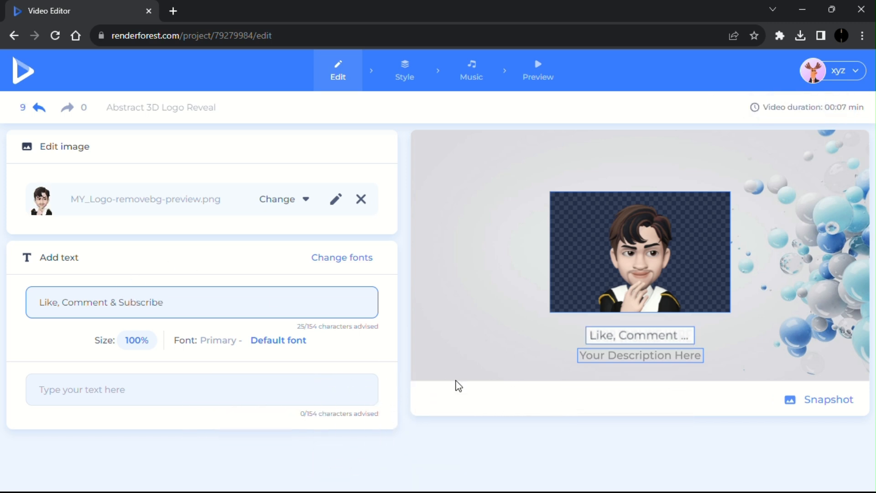
pyautogui.click(536, 70)
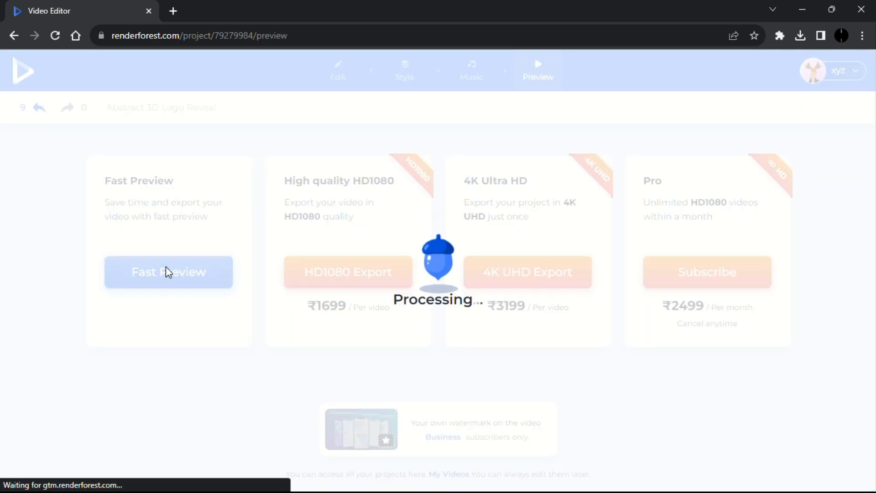
# - Render a Fast Preview of the intro and let its watch page load
pyautogui.click(168, 272)
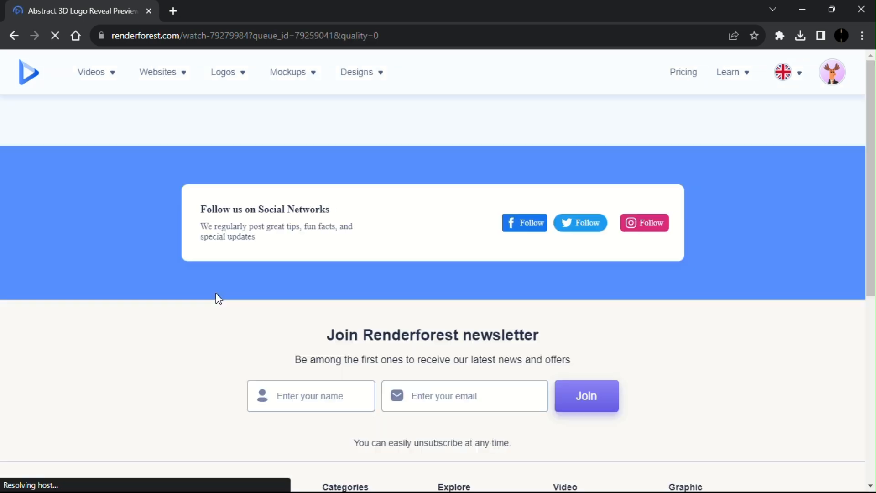
# - Play the rendered seven-second intro preview in fullscreen
pyautogui.scroll(3)
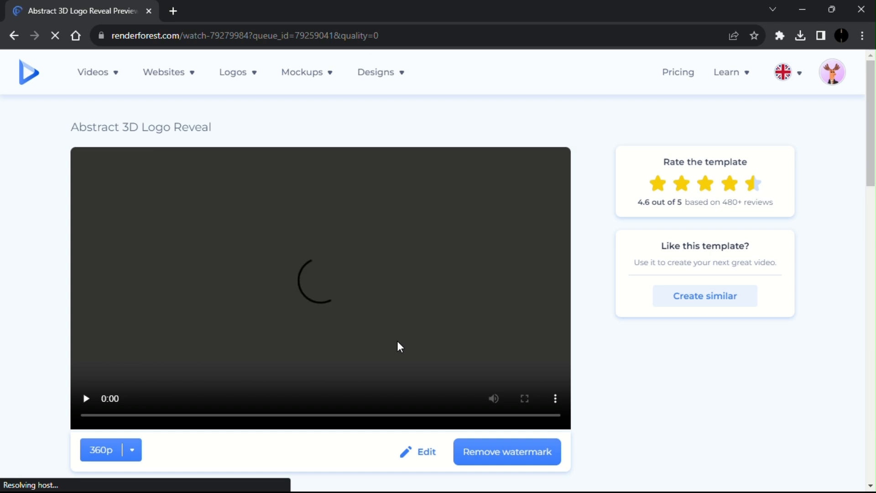
pyautogui.click(523, 399)
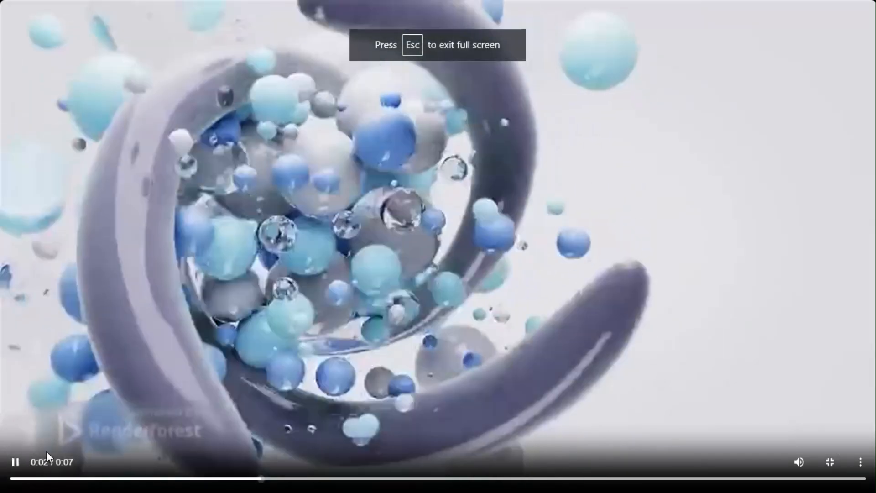